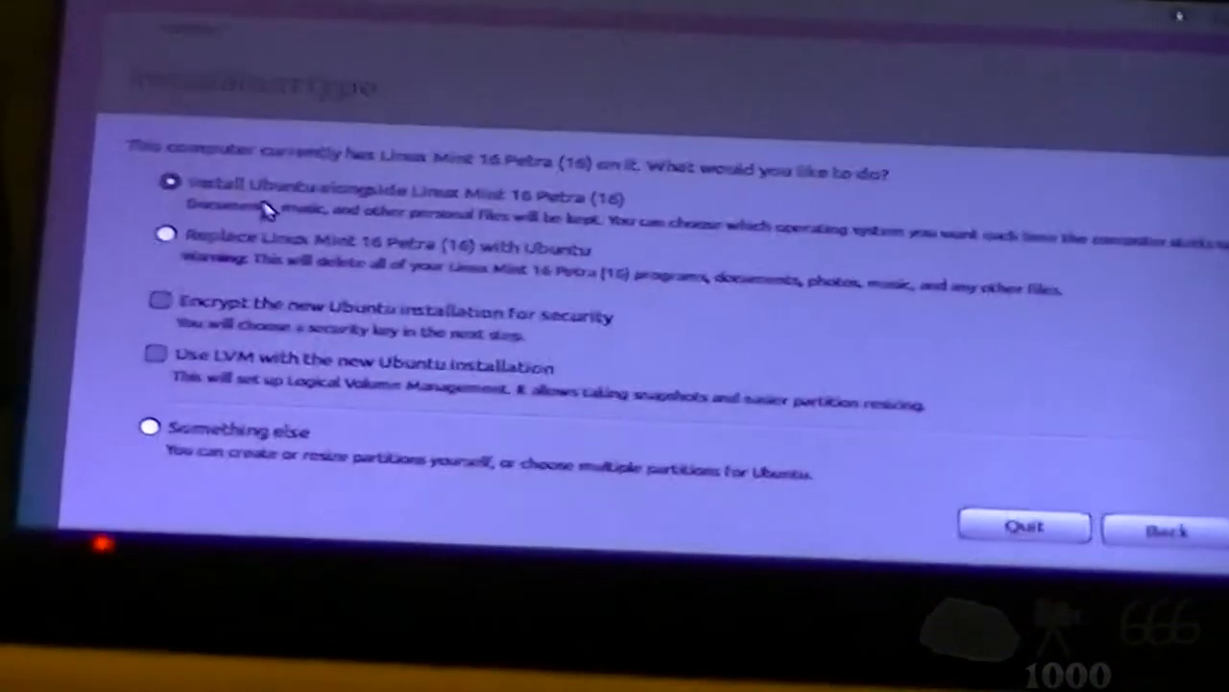
Select the 'Replace Linux Mint 16 Petra (16) with Ubuntu' installation option.
{"action": "left_click", "coordinate": [168, 232]}
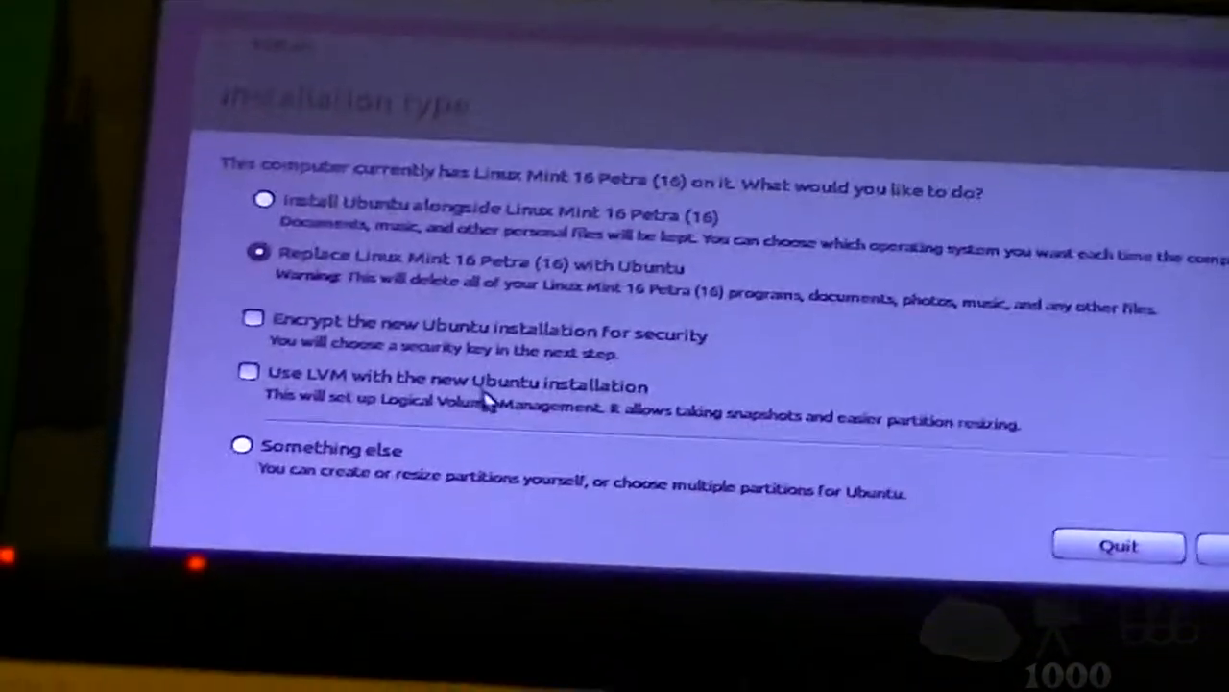